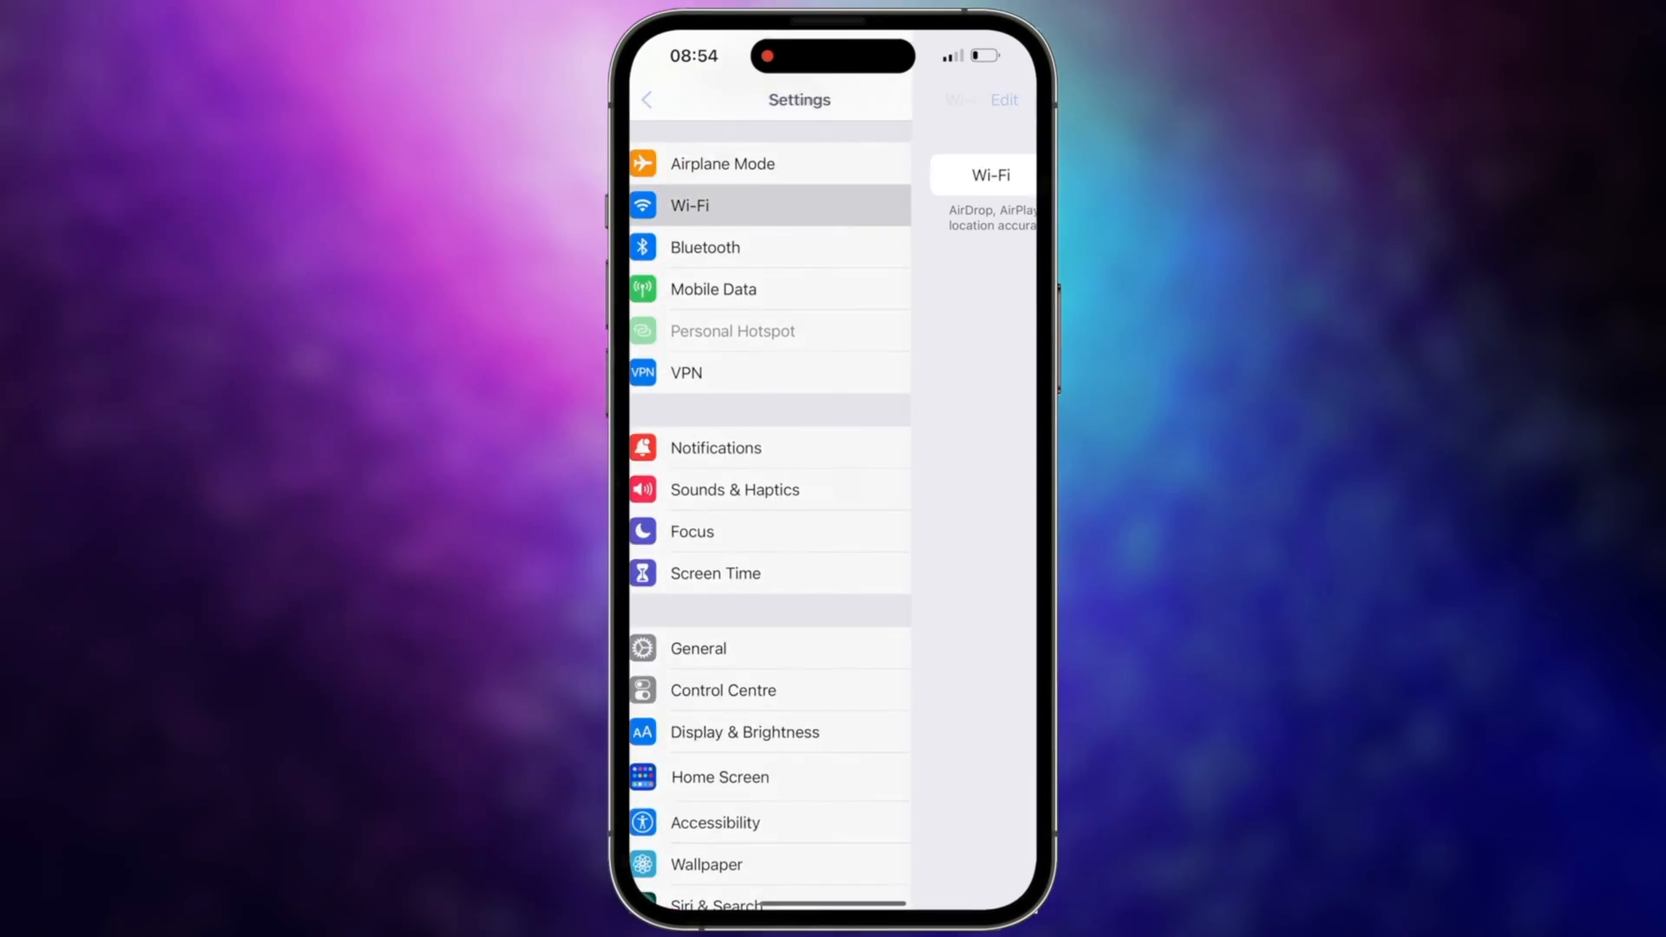
# Open the Wi-Fi list, select TP-Link_7389, and cancel its password prompt
pyautogui.click(688, 204)
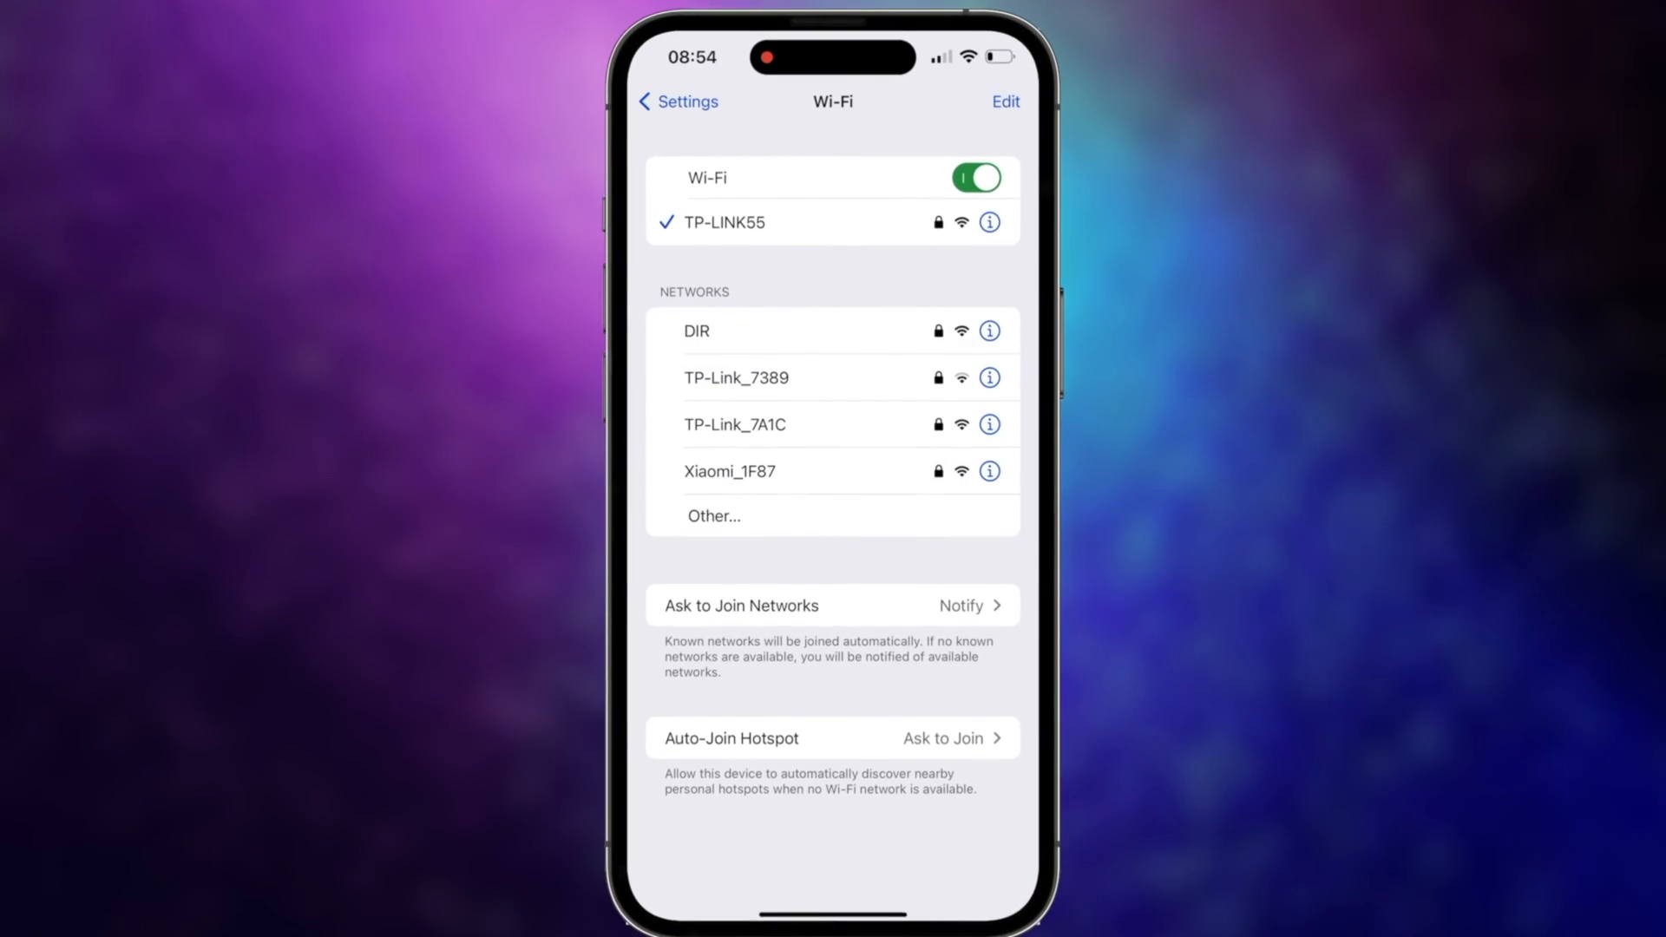
pyautogui.click(735, 378)
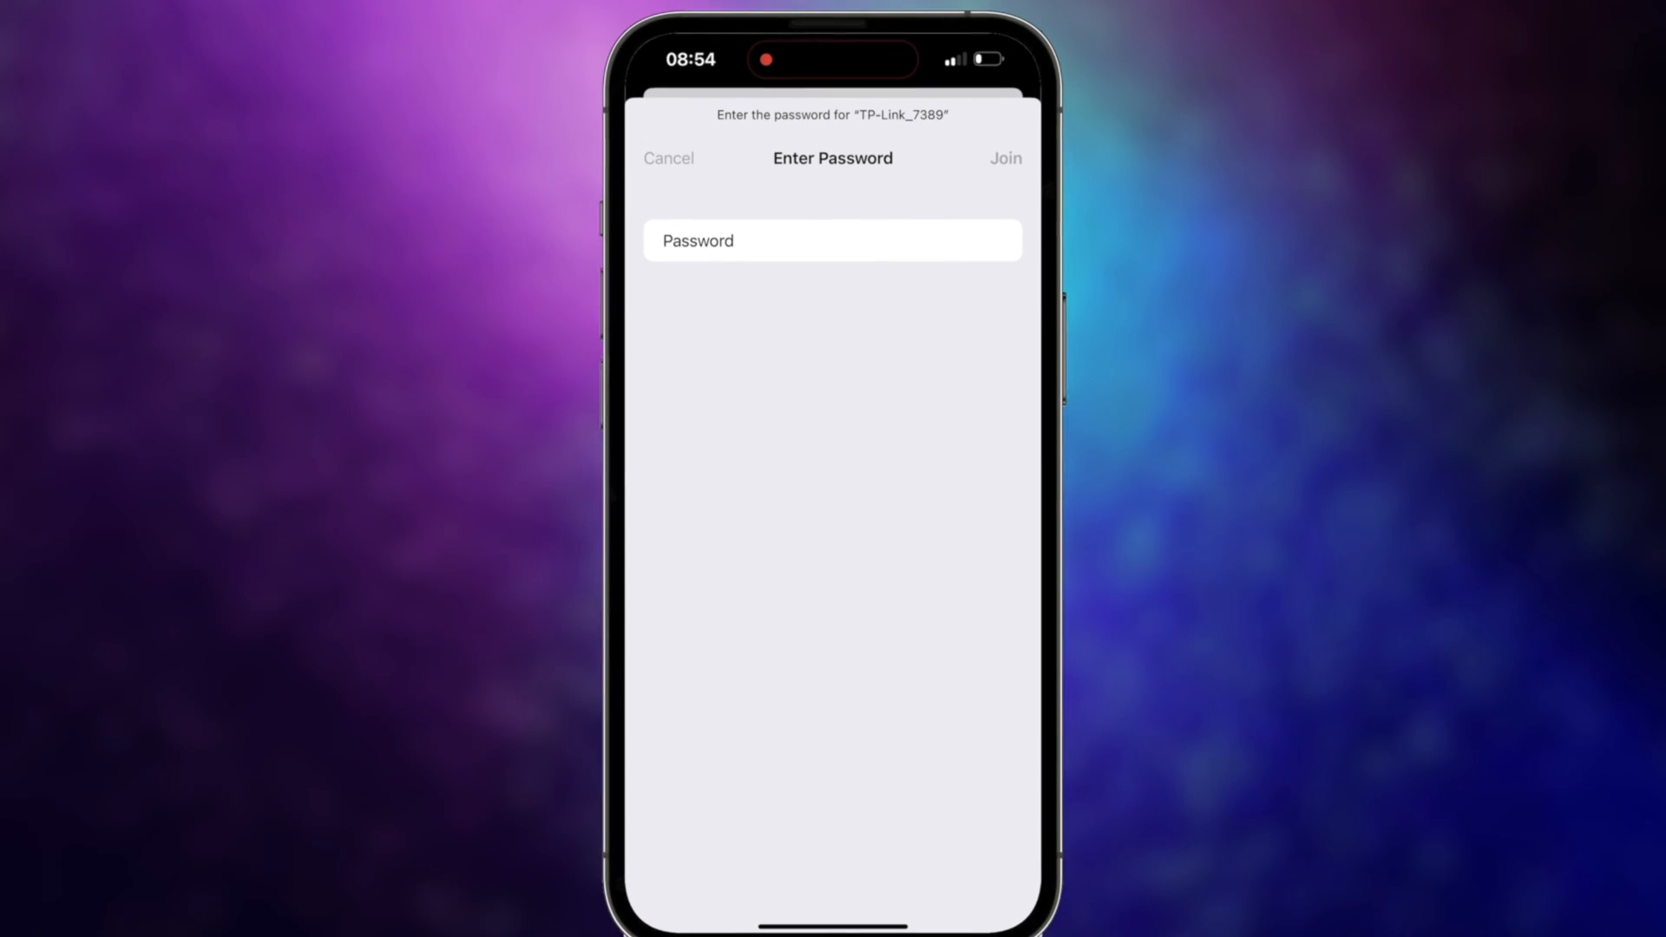
pyautogui.click(1005, 158)
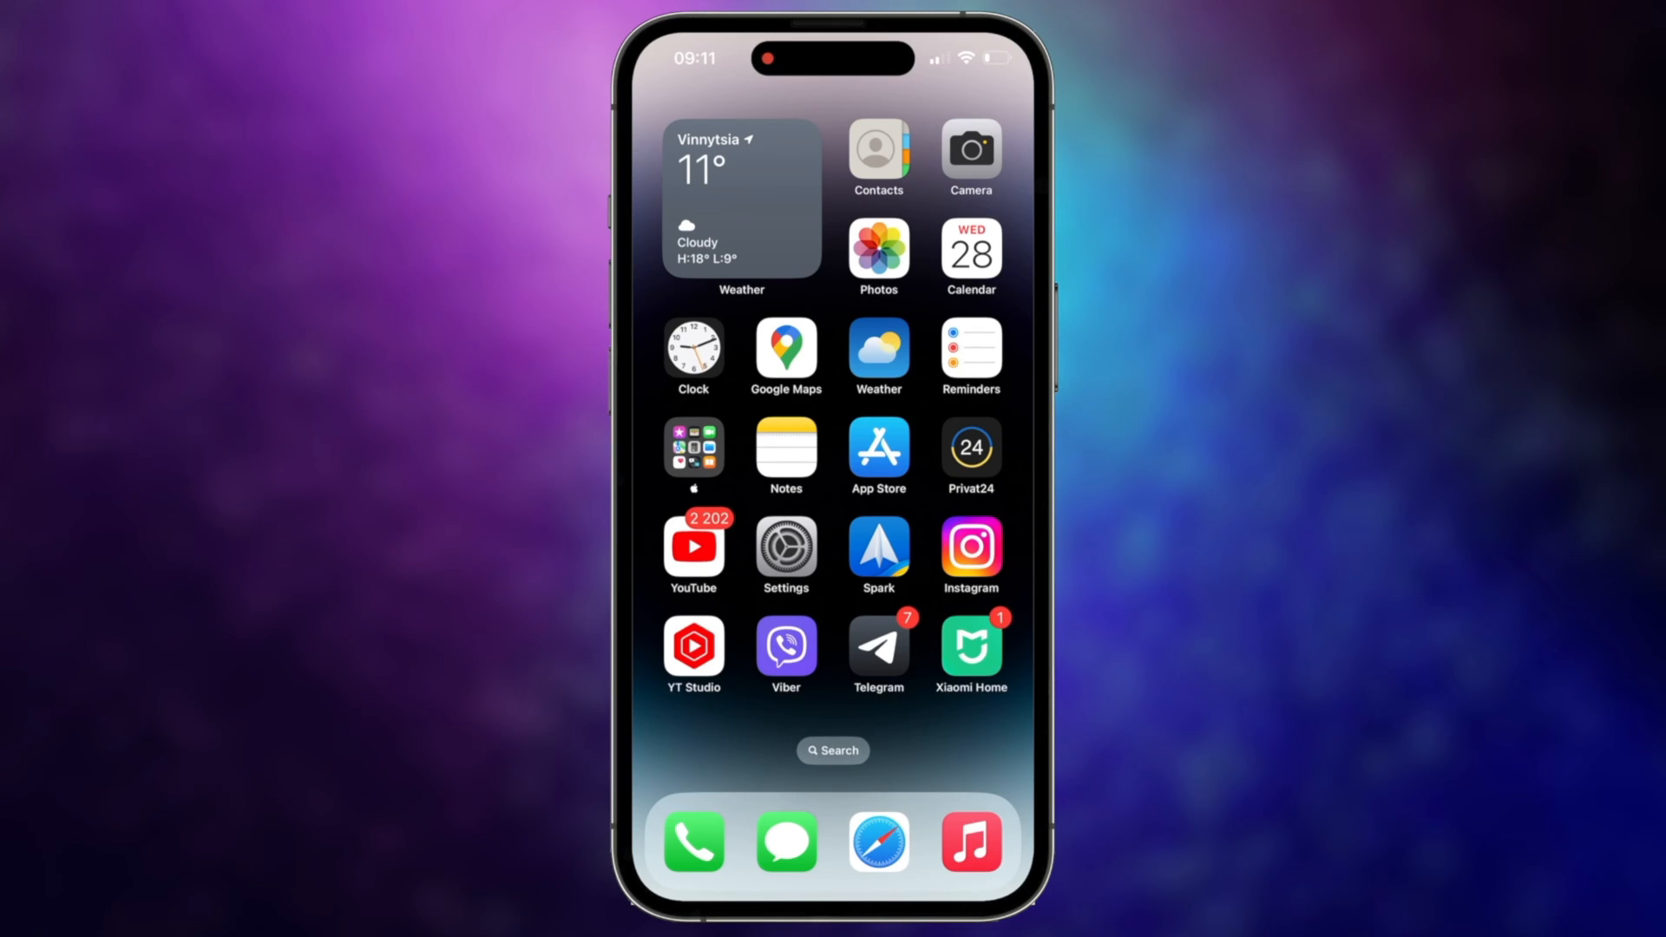
# Open iPhone Settings and enter the Passwords section
pyautogui.click(785, 554)
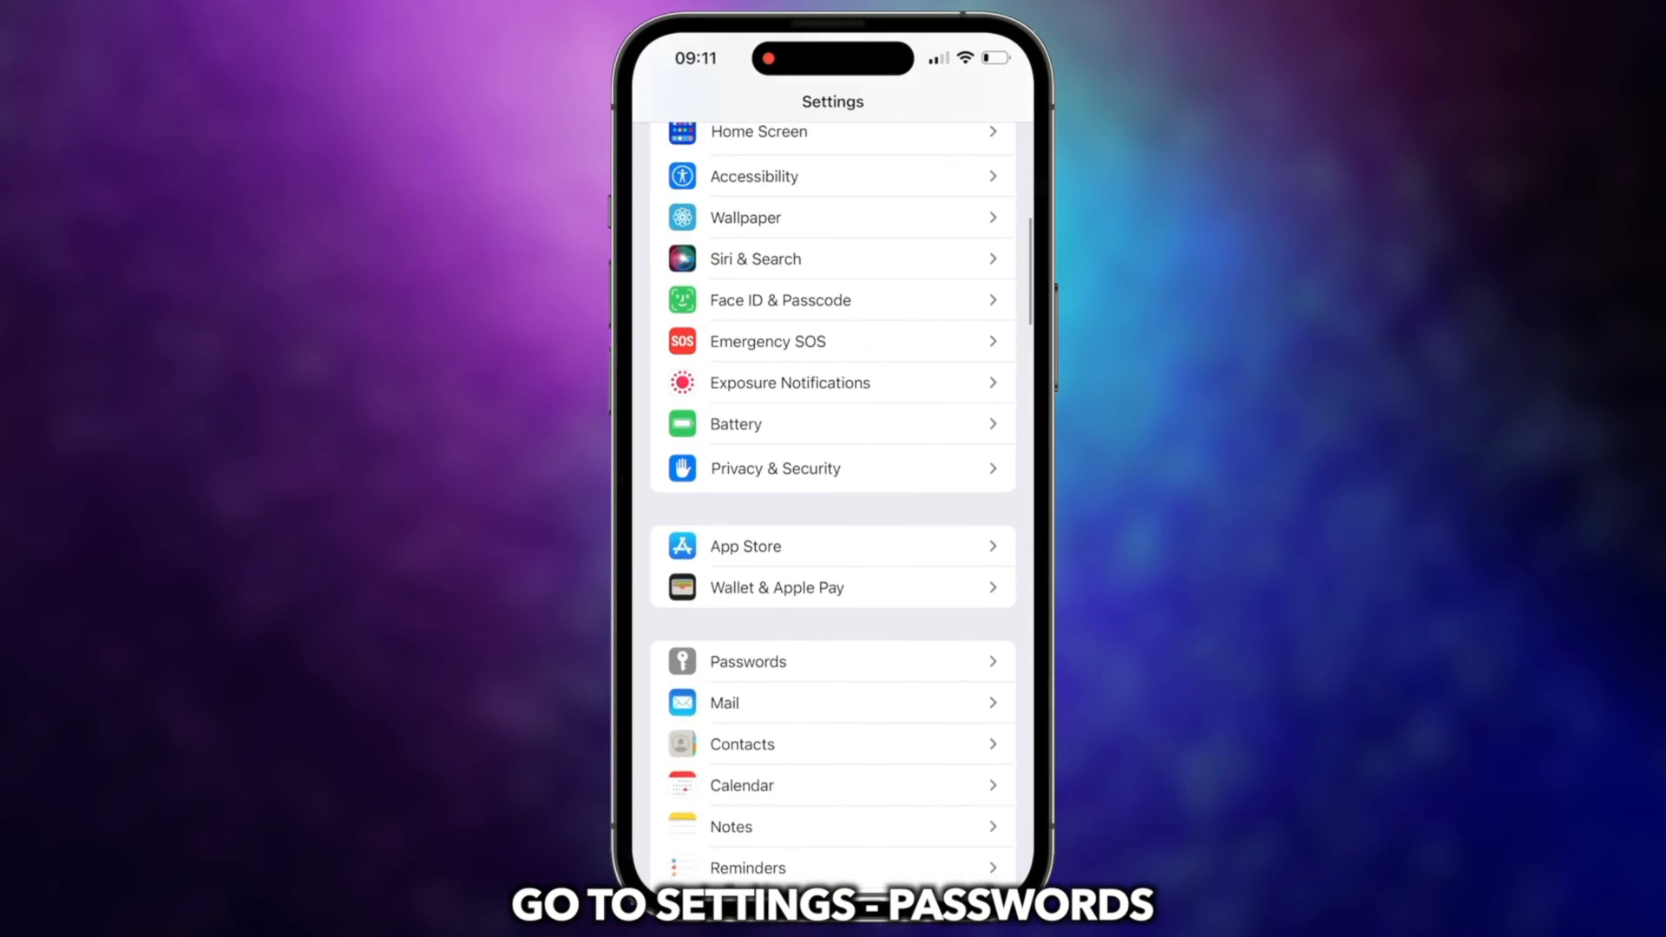
pyautogui.click(747, 661)
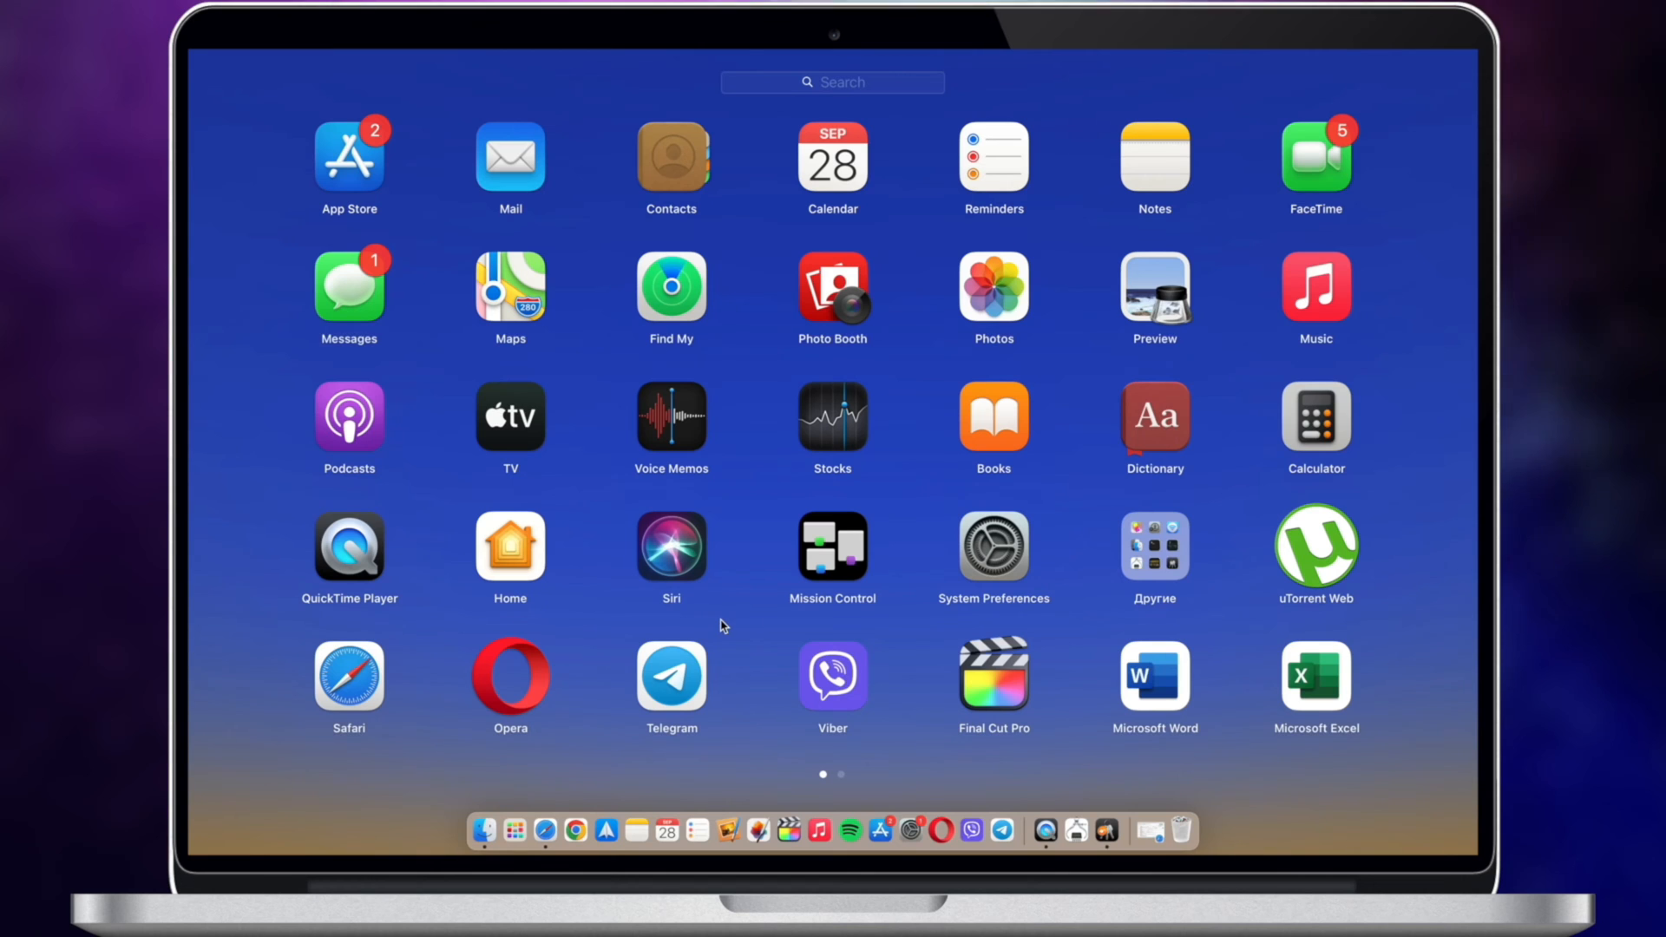
# Open the Другие (Other) Launchpad folder and launch Keychain Access
pyautogui.click(1154, 550)
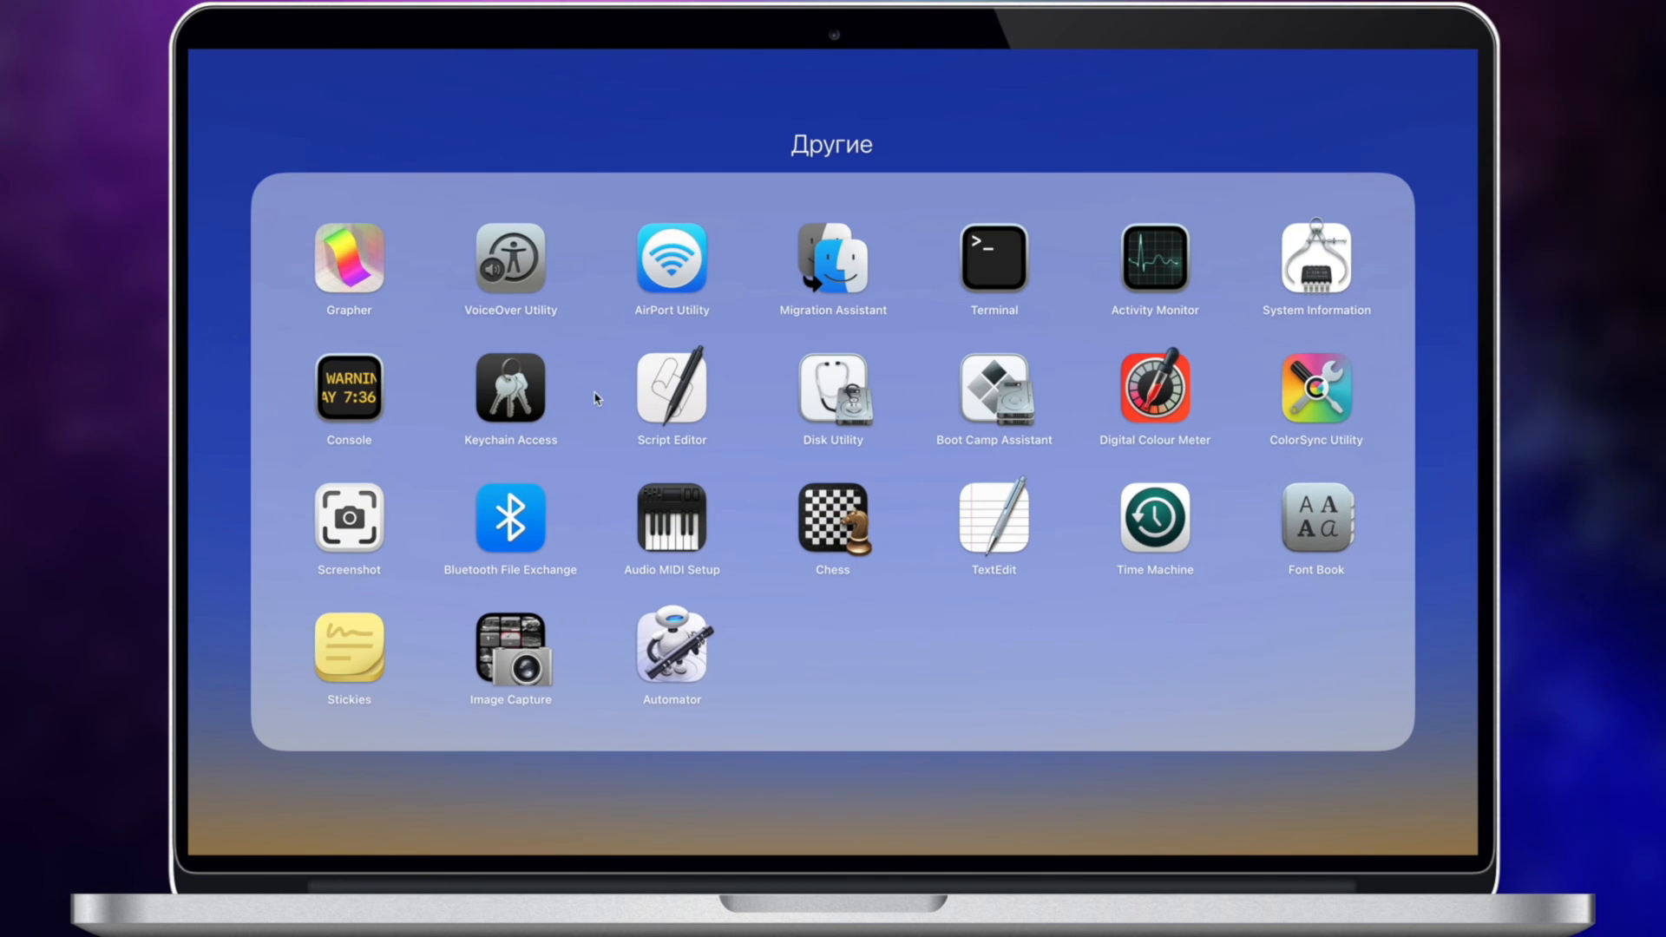
pyautogui.click(521, 385)
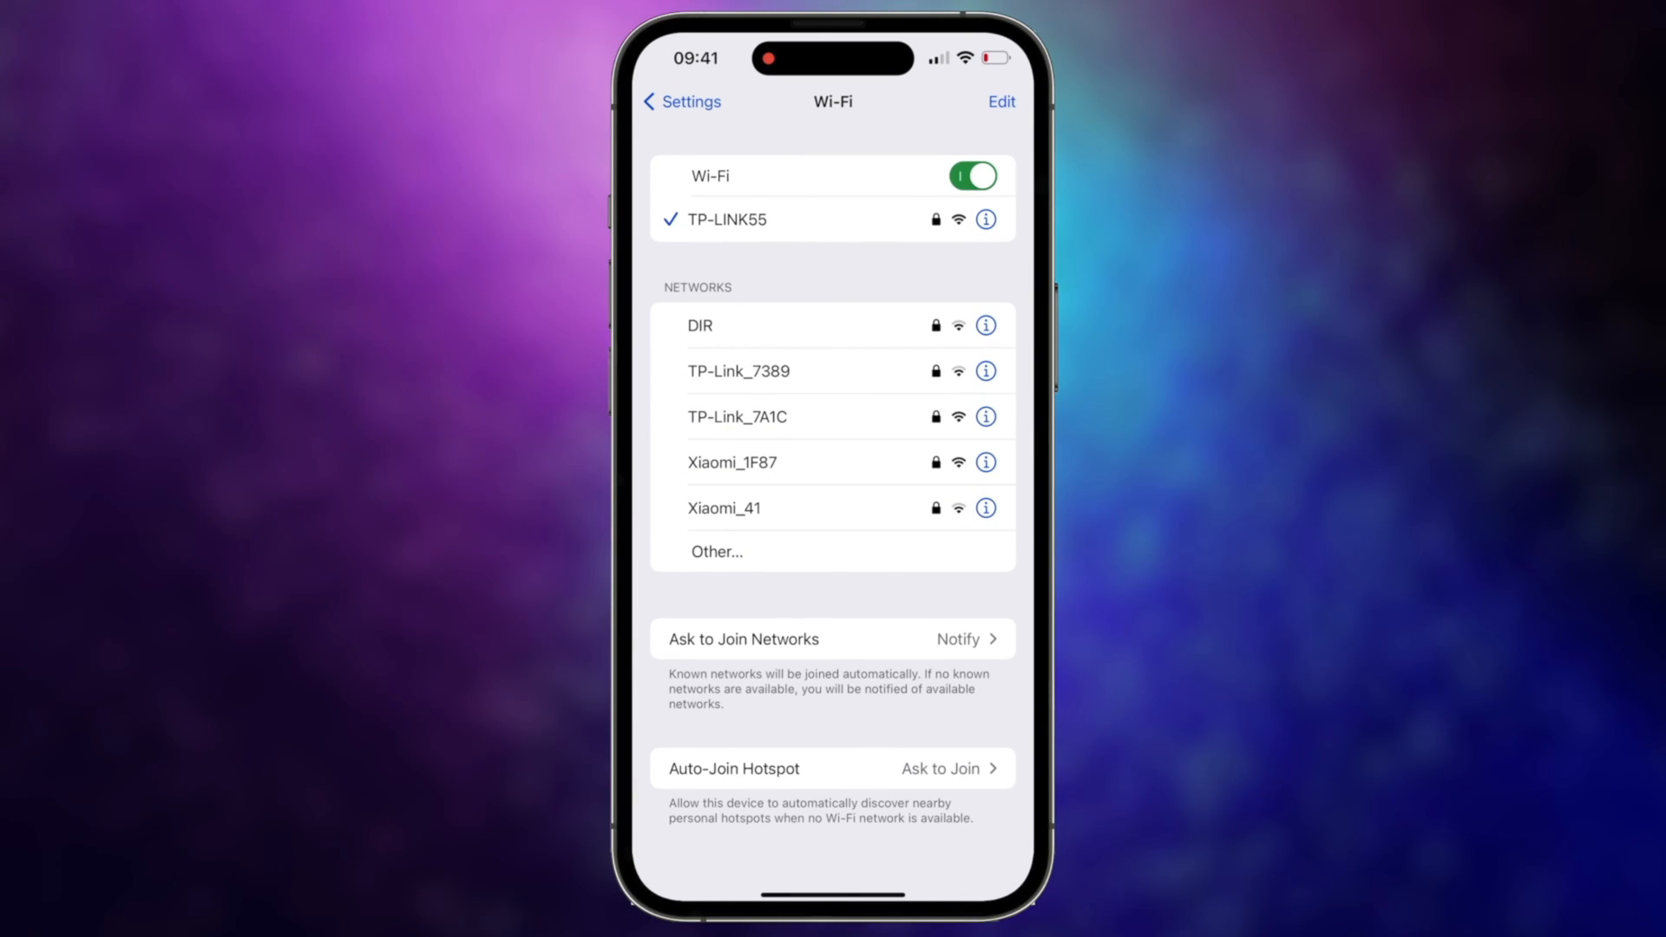
# Tap Edit on the Wi-Fi screen to show Known Networks RENAULTC7 and TP-LINK55
pyautogui.click(1000, 101)
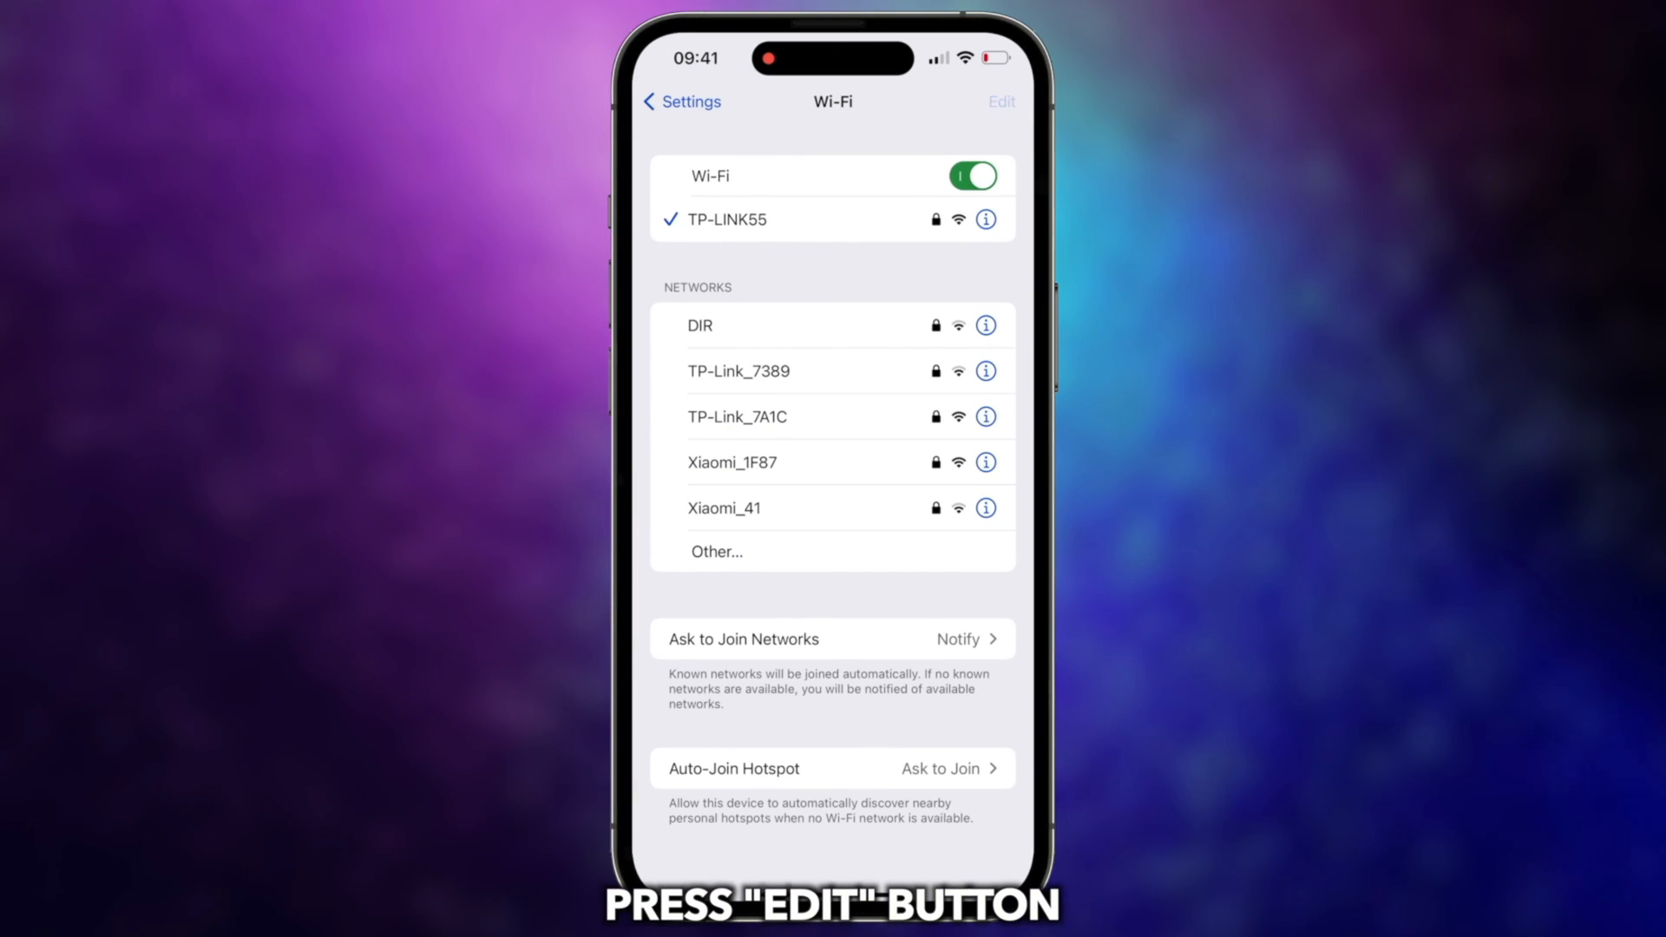
pyautogui.click(999, 101)
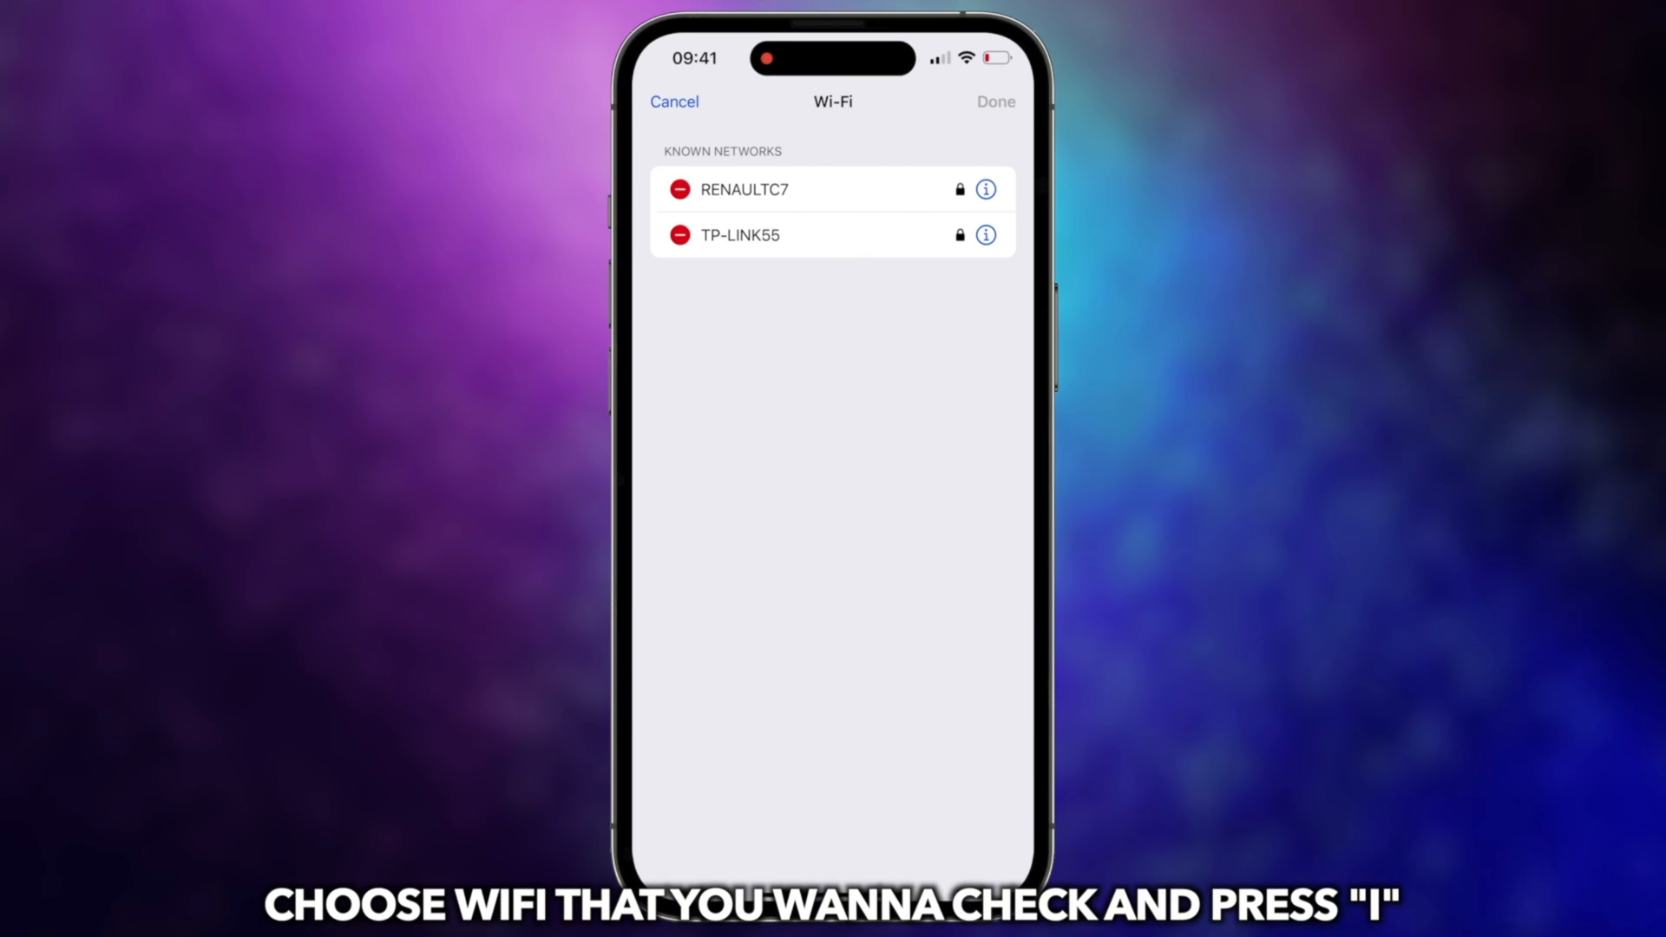
# Open RENAULTC7's network details and reveal its saved password
pyautogui.click(984, 189)
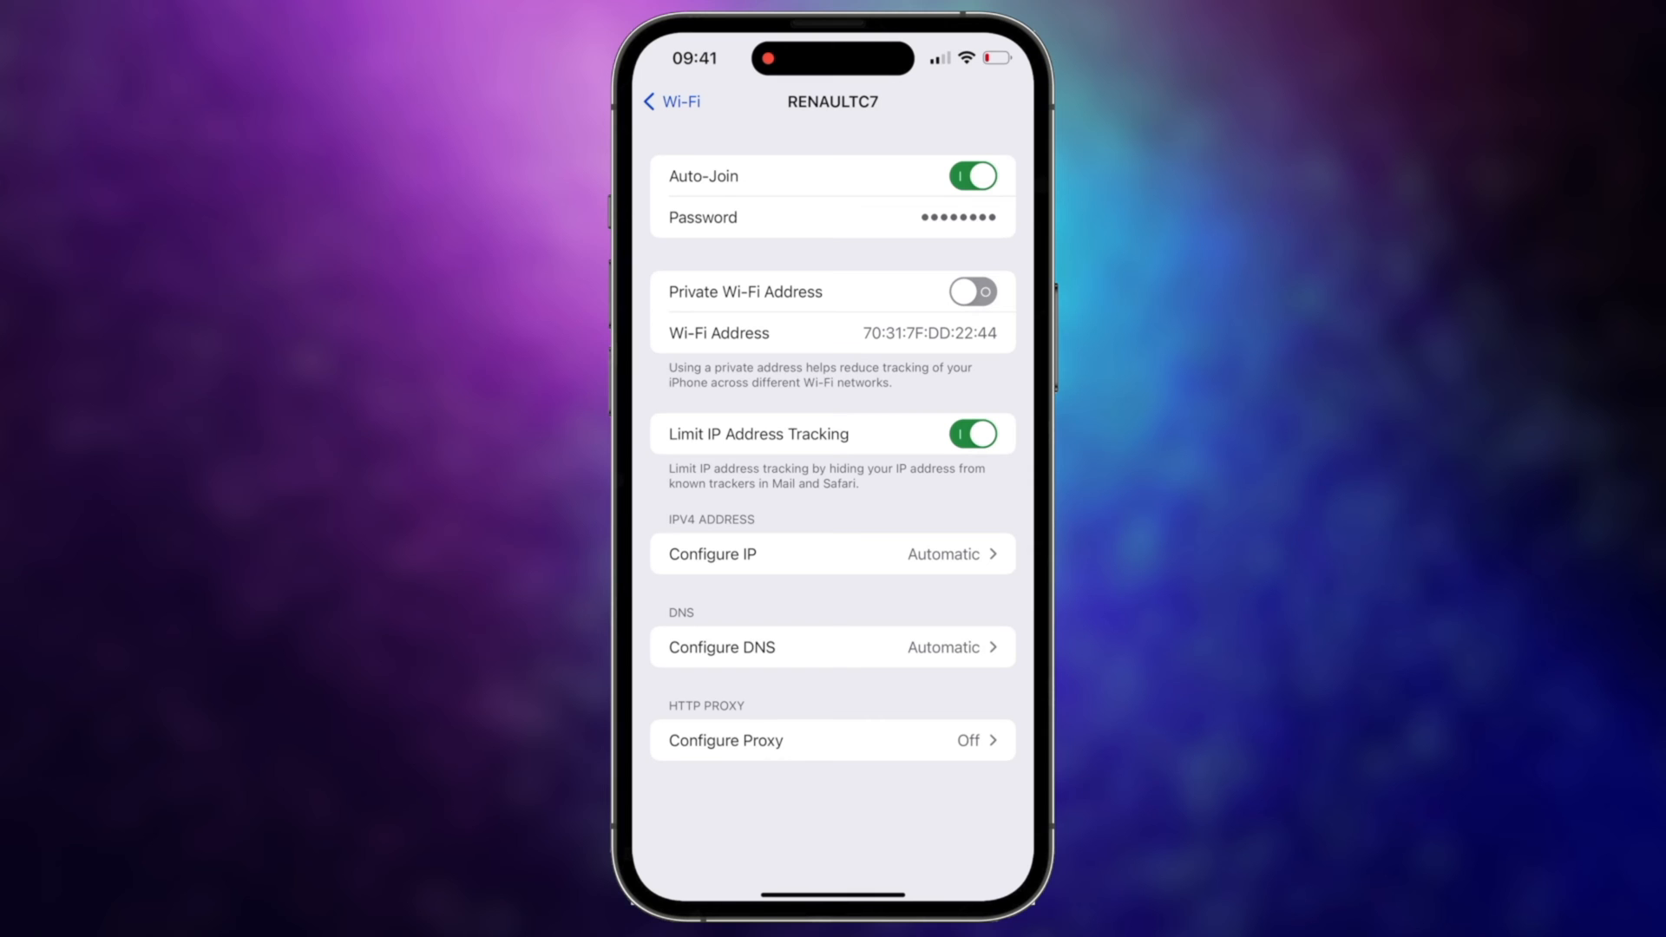
pyautogui.click(702, 217)
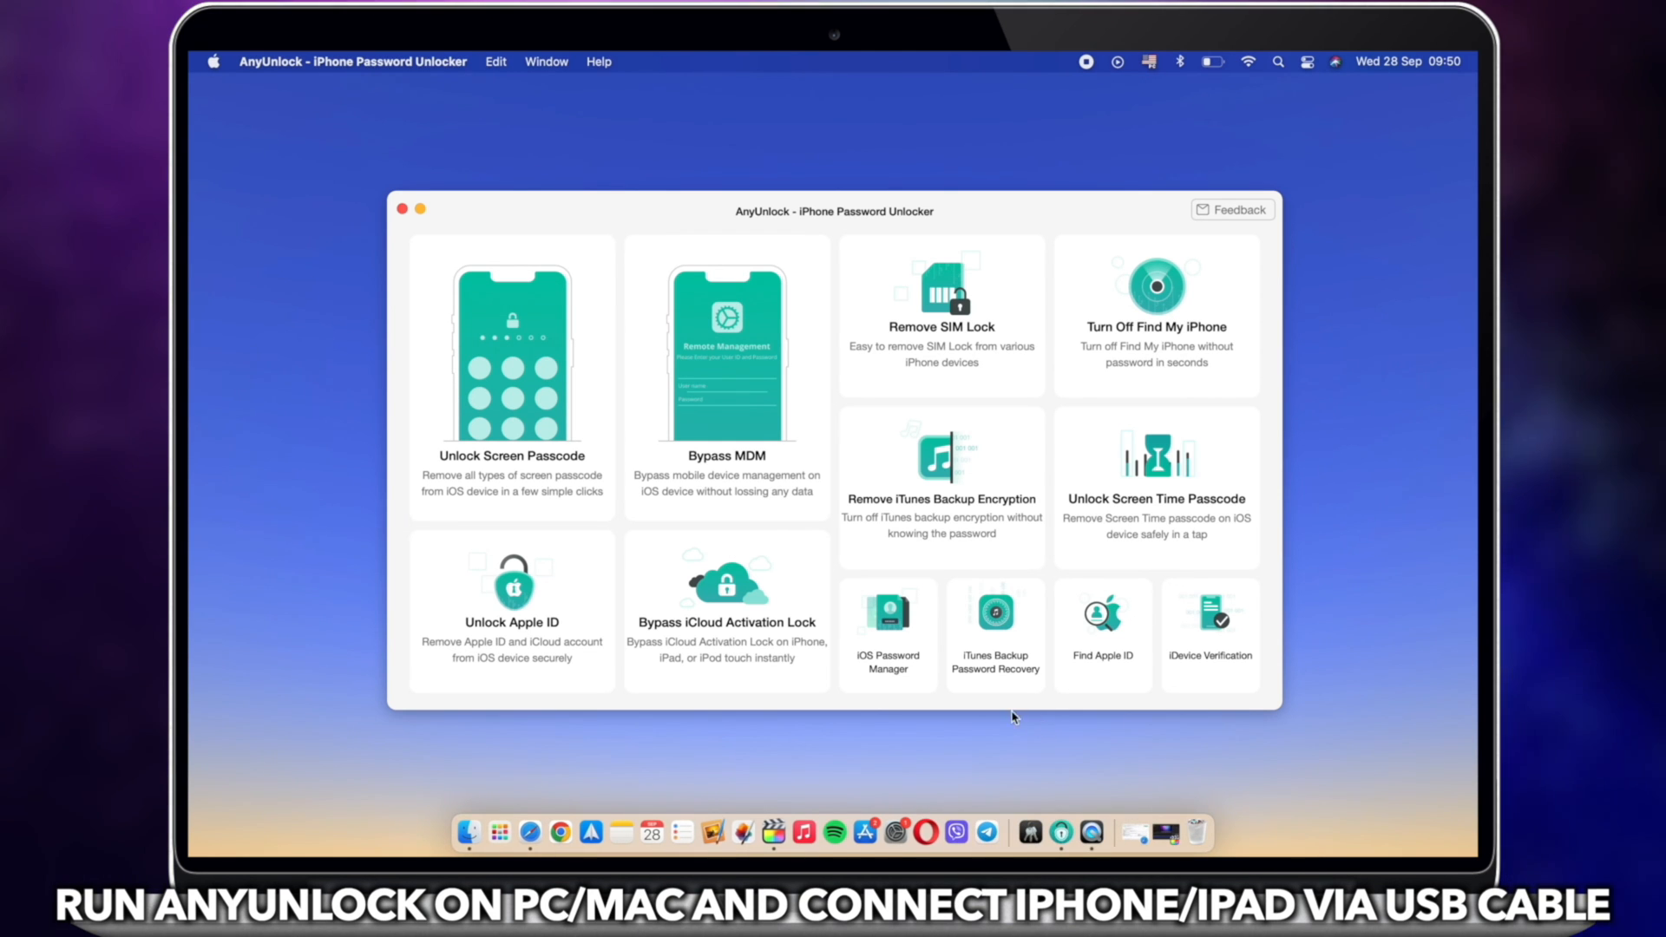
# Launch iOS Password Manager, start it, and scan the iPhone 14 Pro Max
pyautogui.click(887, 635)
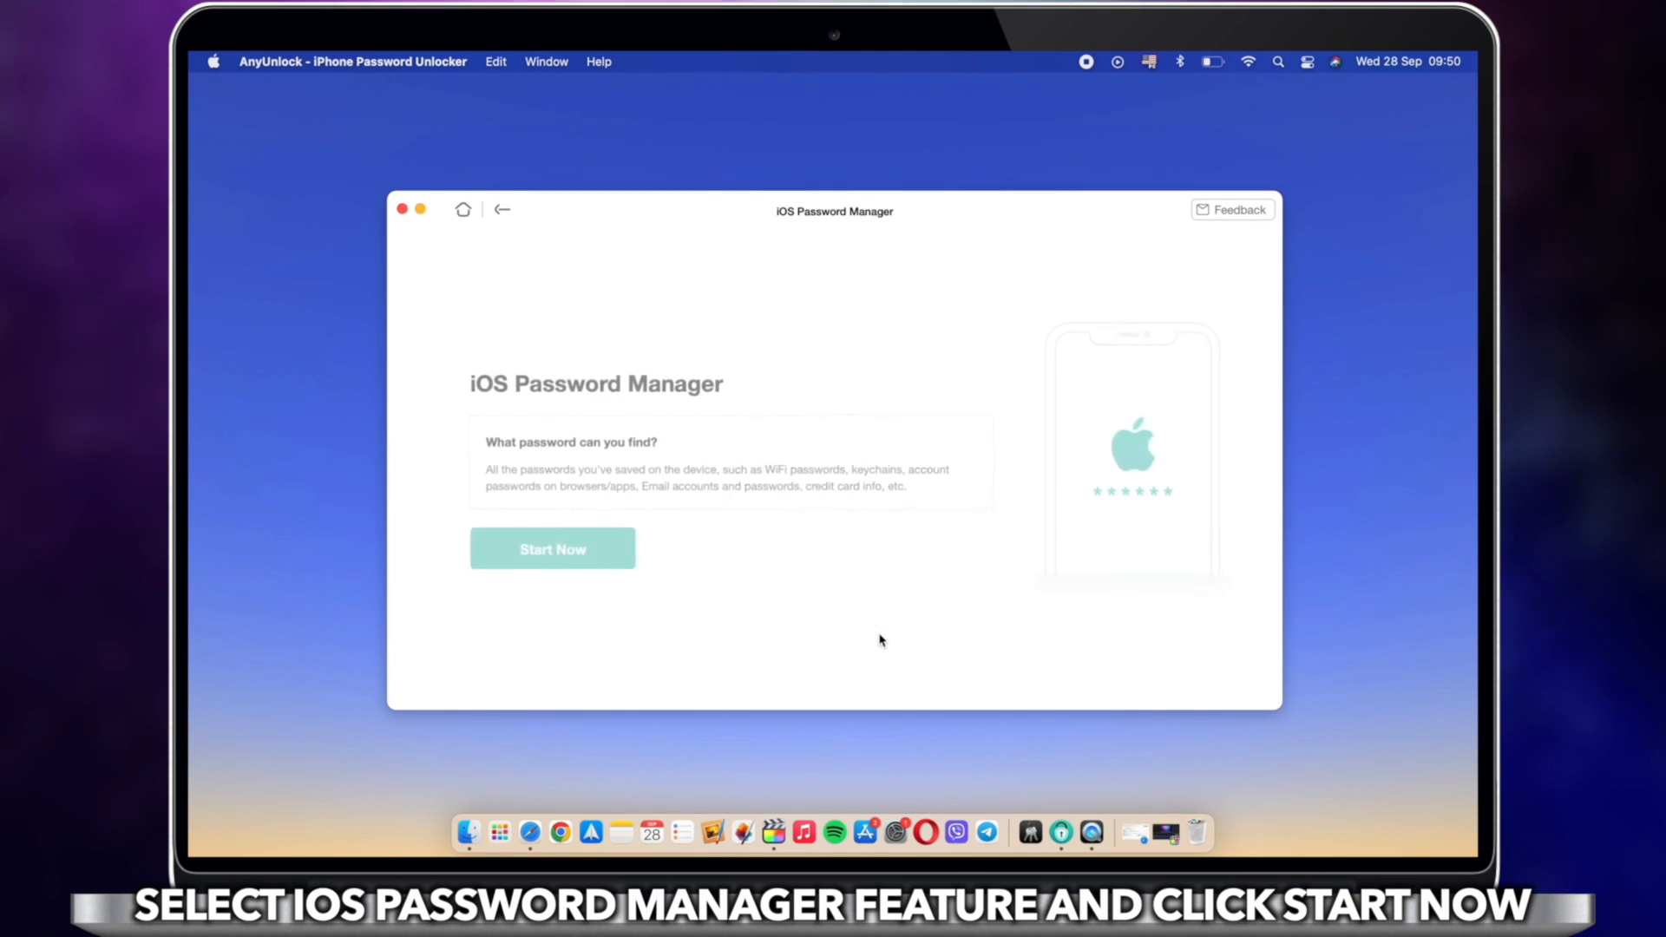
pyautogui.click(552, 549)
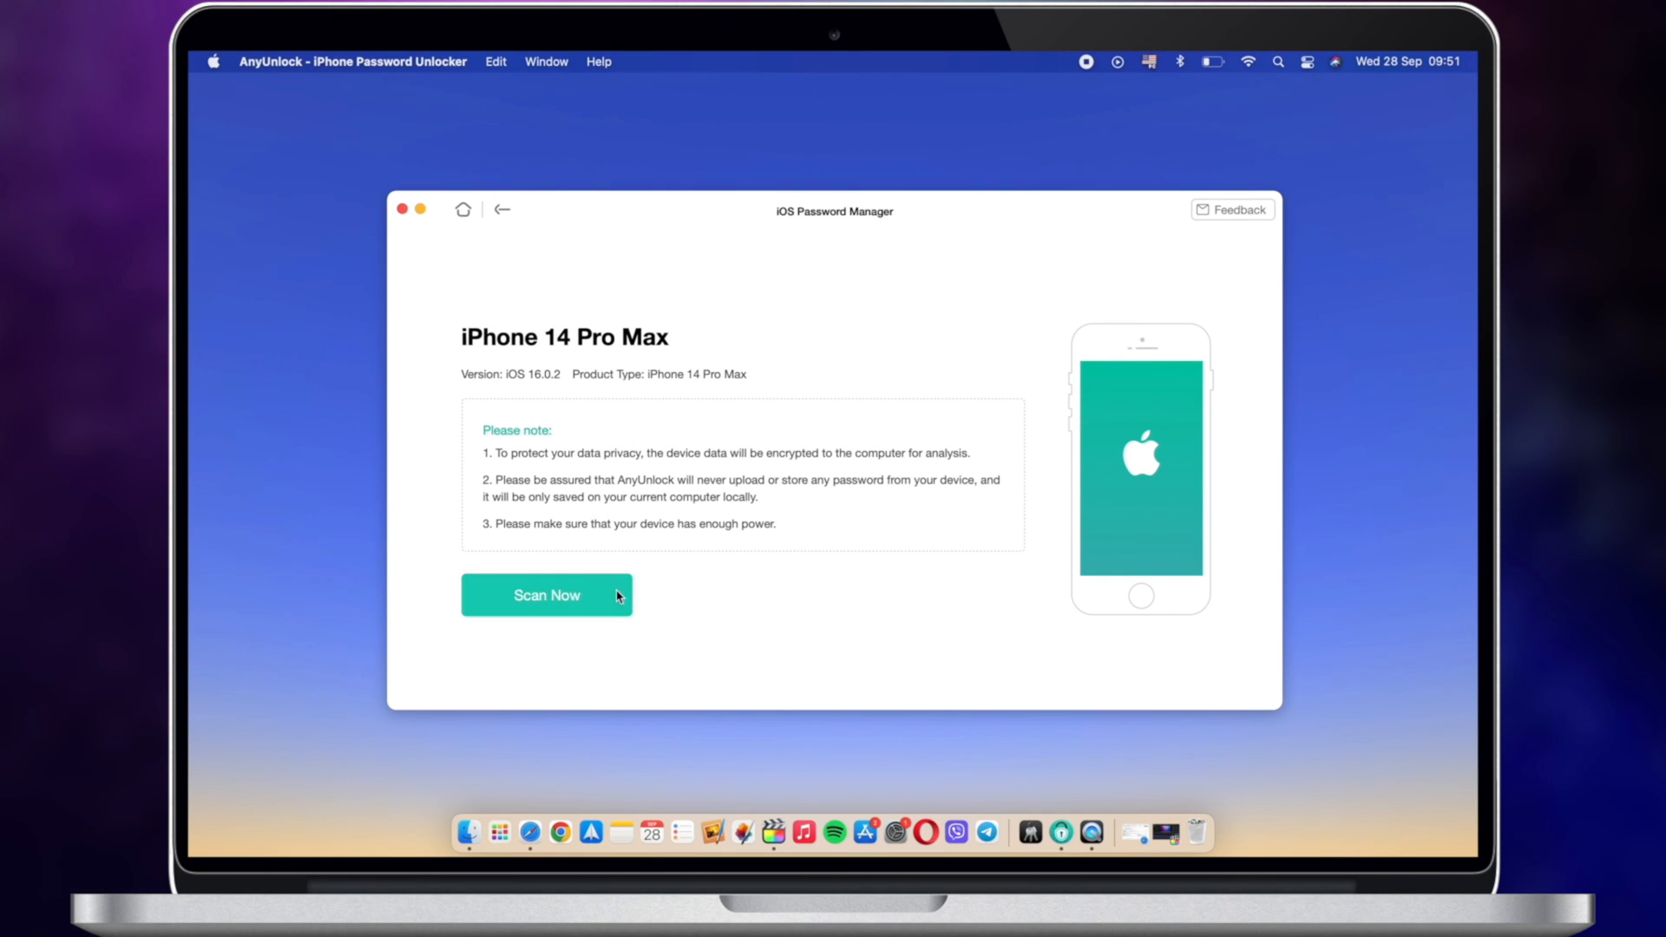
pyautogui.click(546, 595)
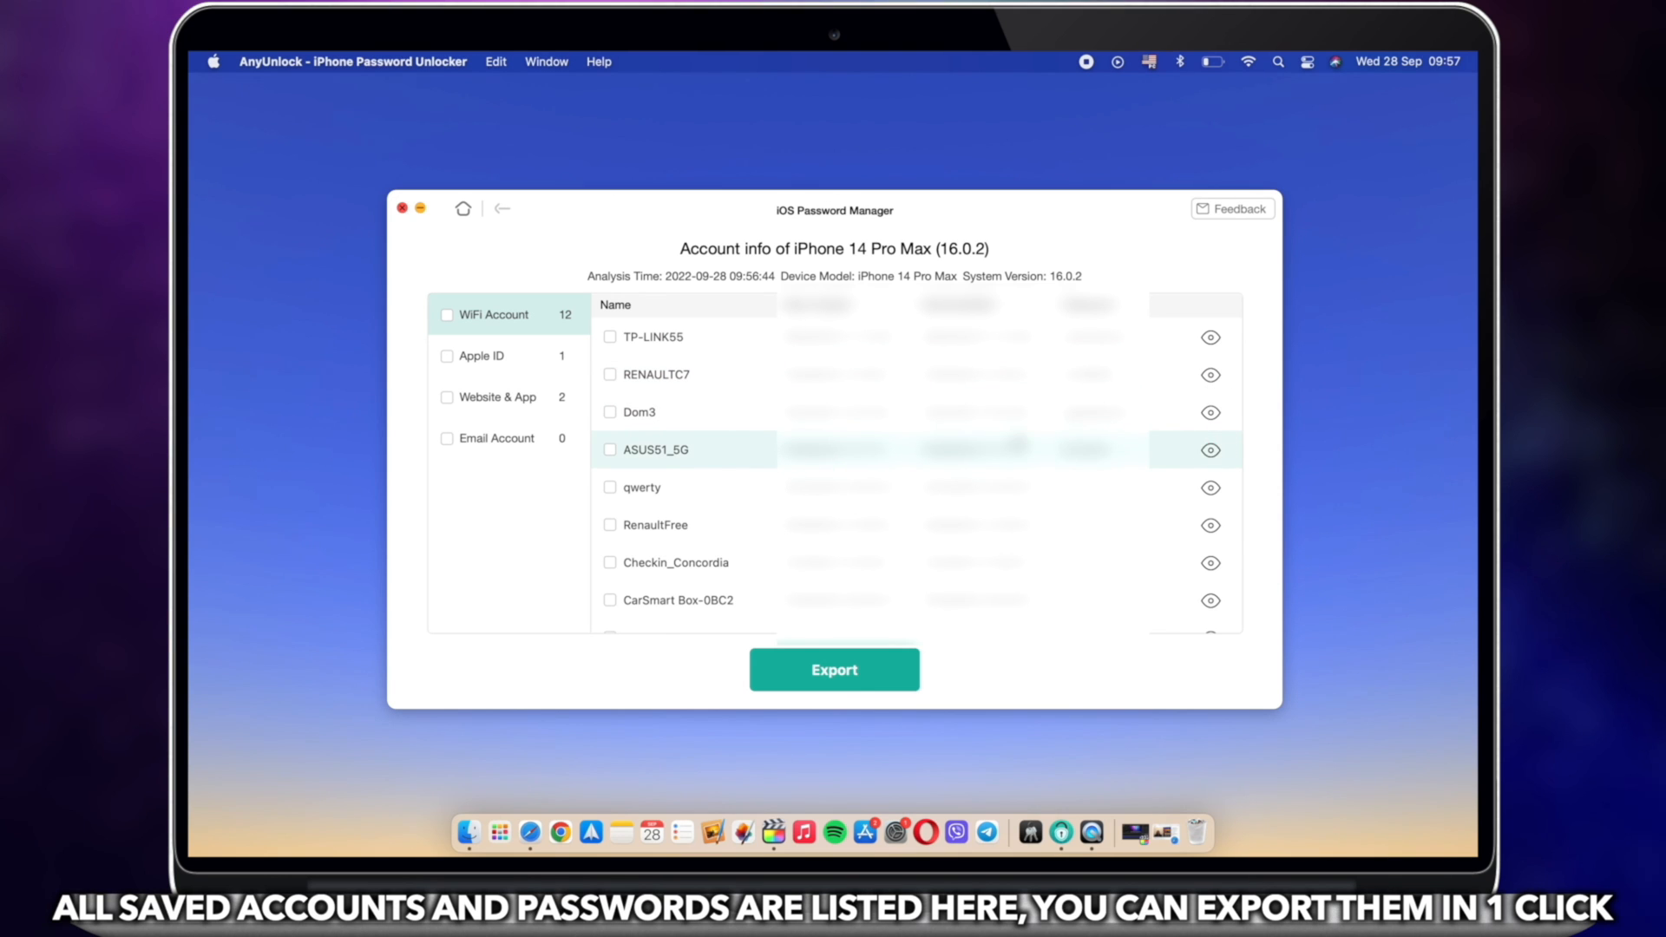
# Scroll the WiFi Account list to see networks like TP-Link_0785 and TorteMie cafe
pyautogui.scroll(-3)
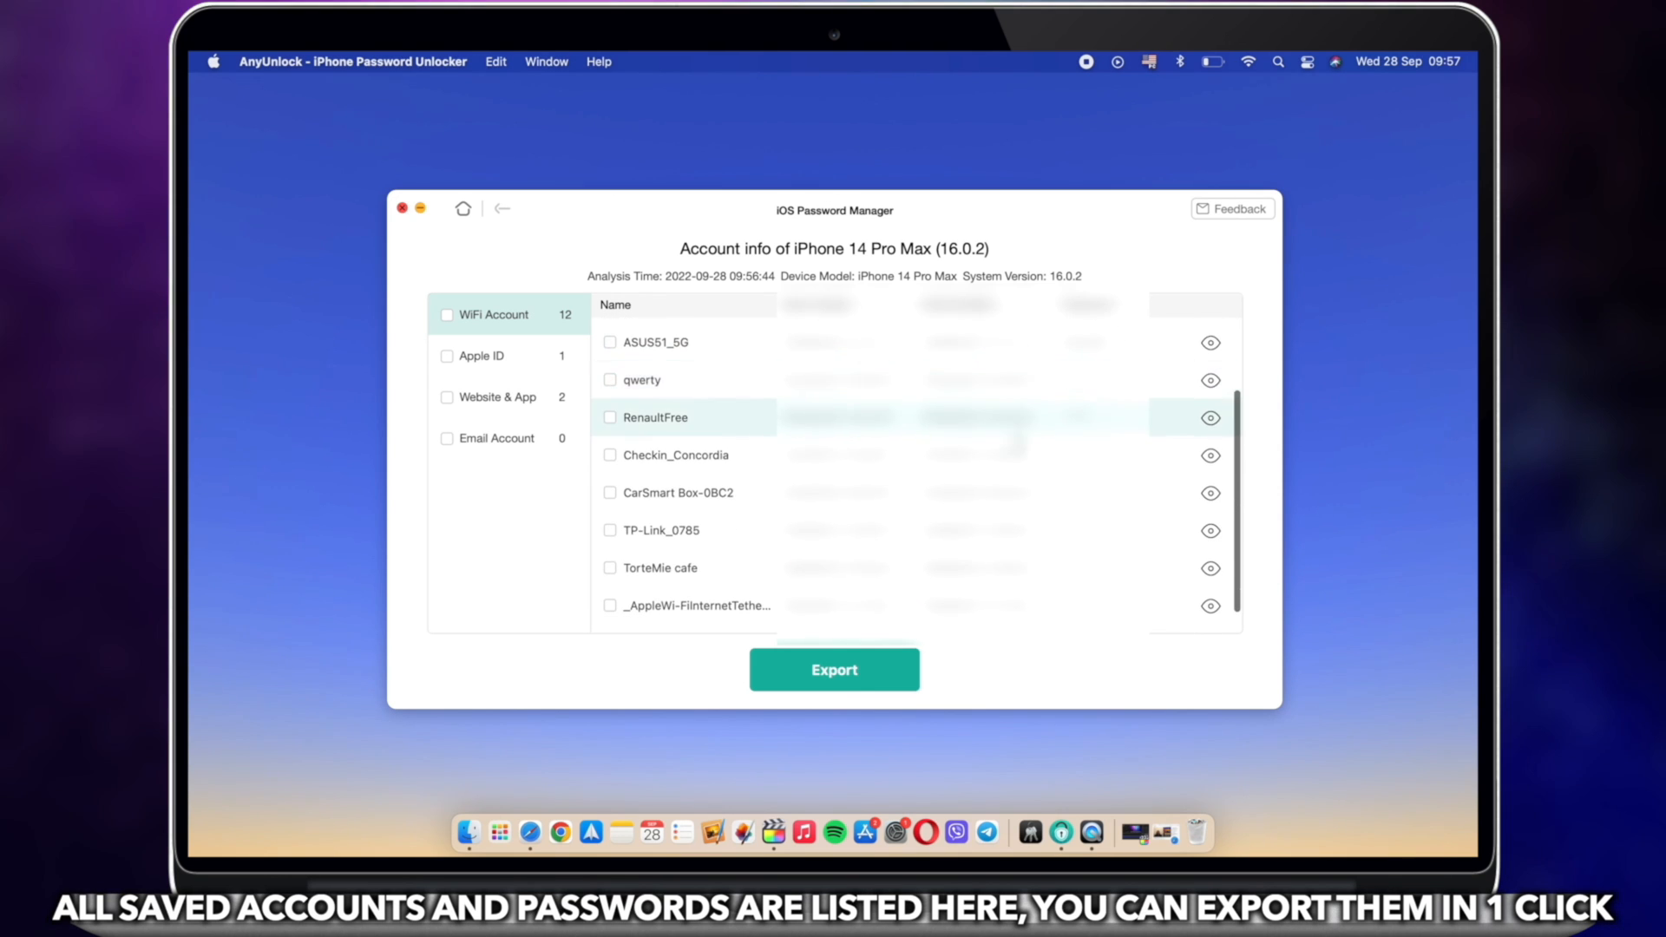